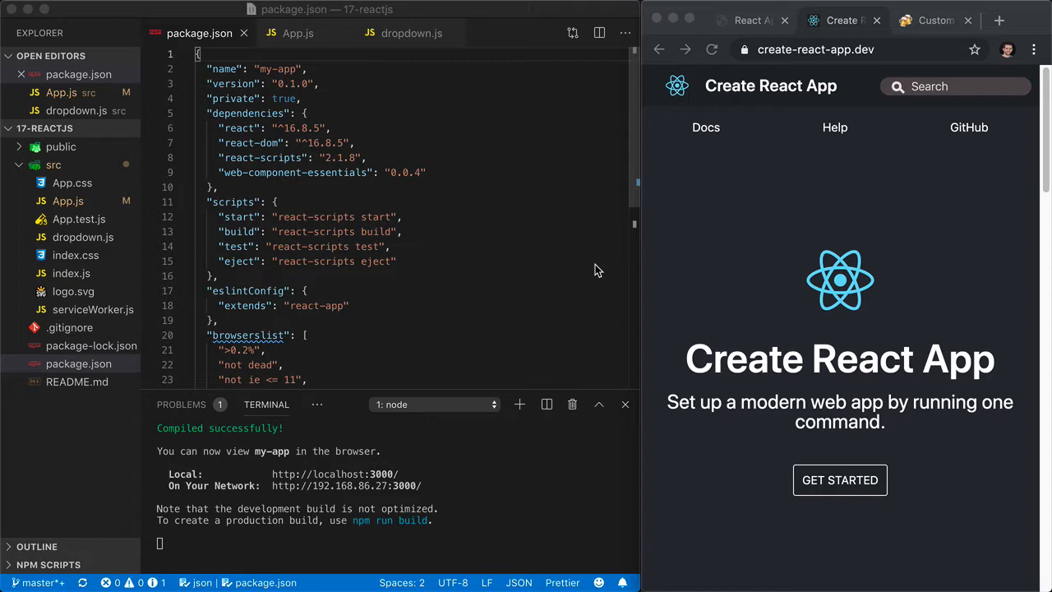
pyautogui.moveTo(778, 327)
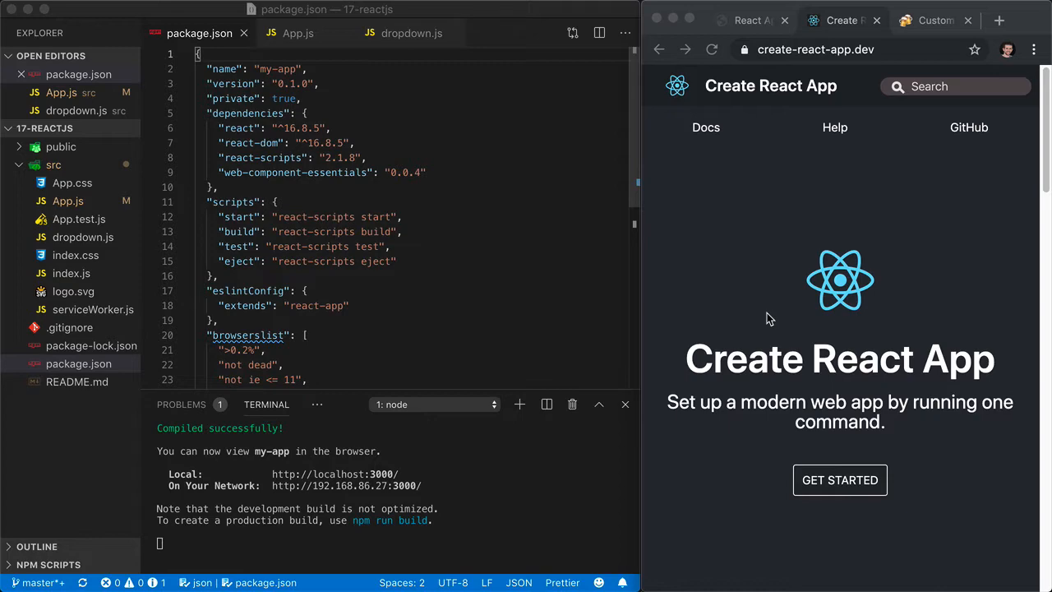
# - Scroll create-react-app.dev to the 'Get started in seconds' section with the npx command
pyautogui.scroll(-3)
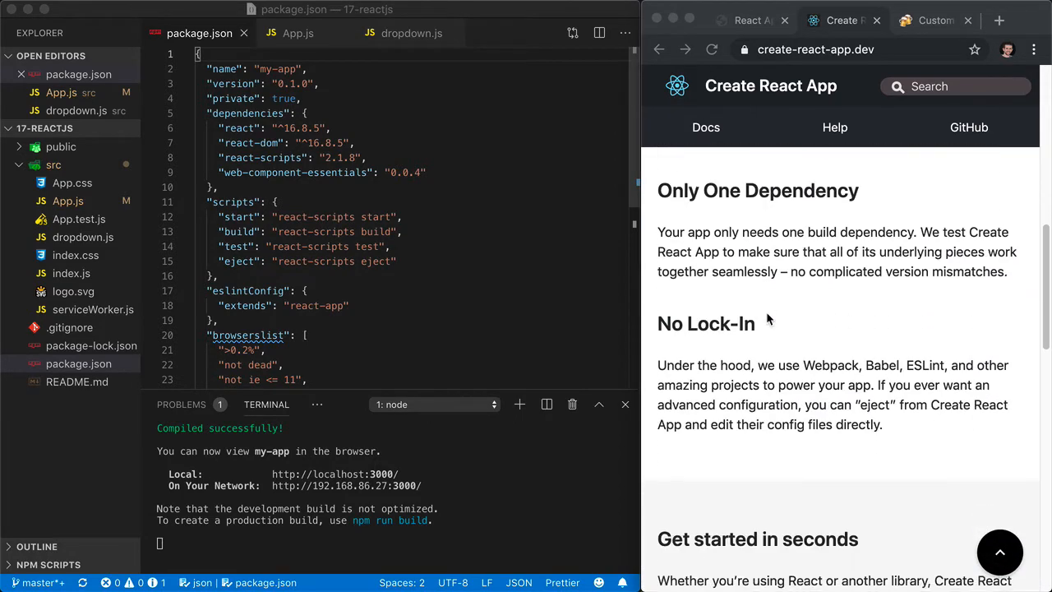
pyautogui.scroll(-3)
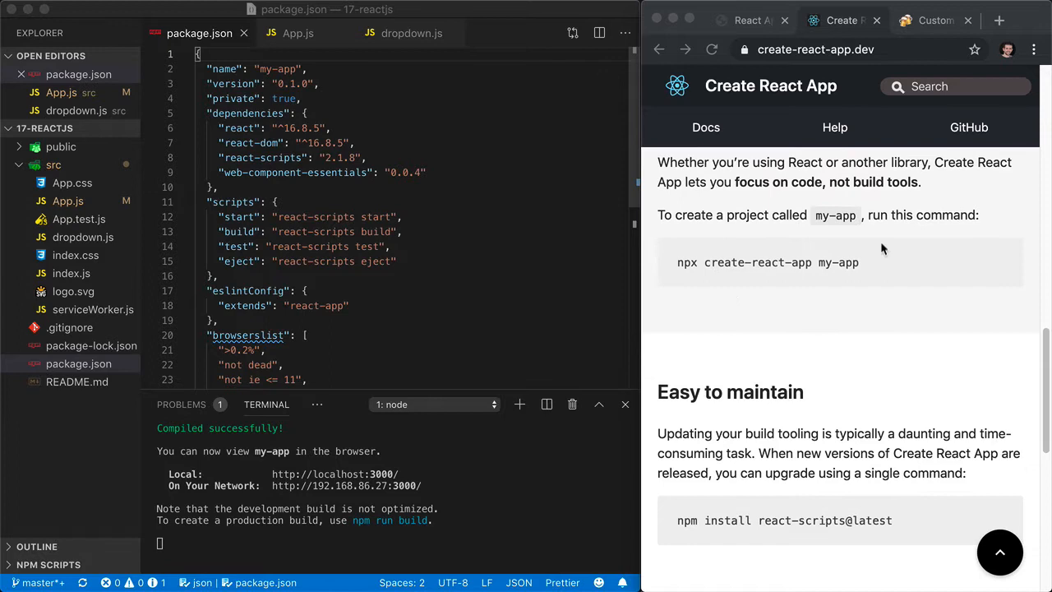
pyautogui.moveTo(871, 277)
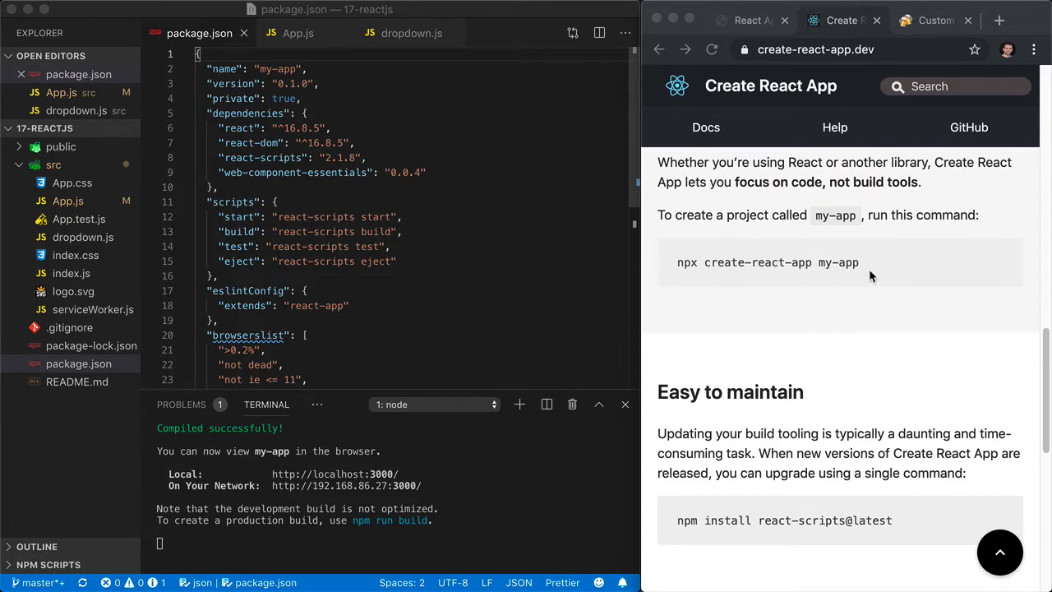
pyautogui.moveTo(364, 484)
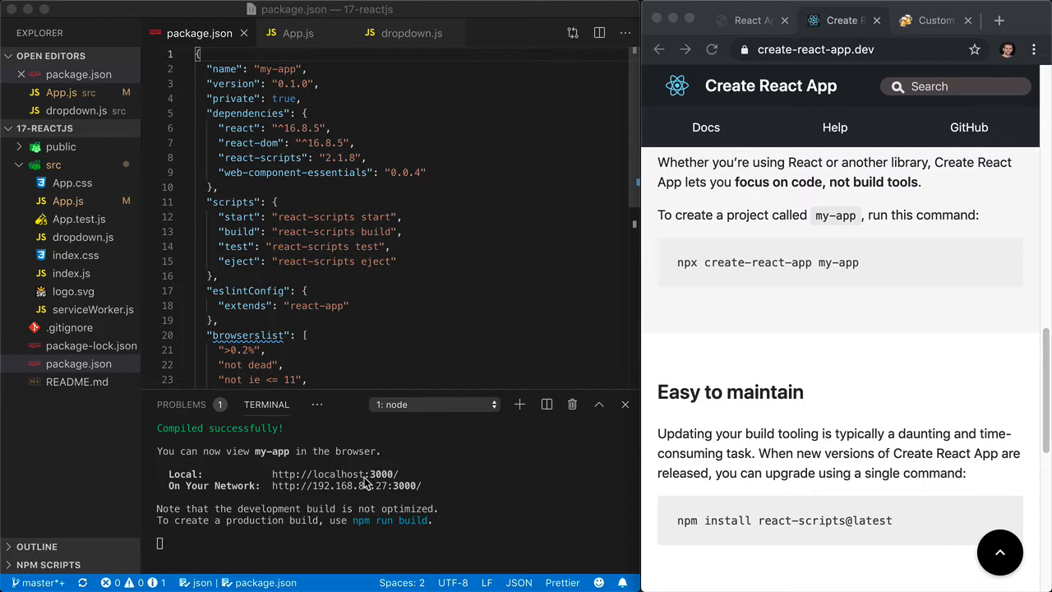
pyautogui.moveTo(329, 476)
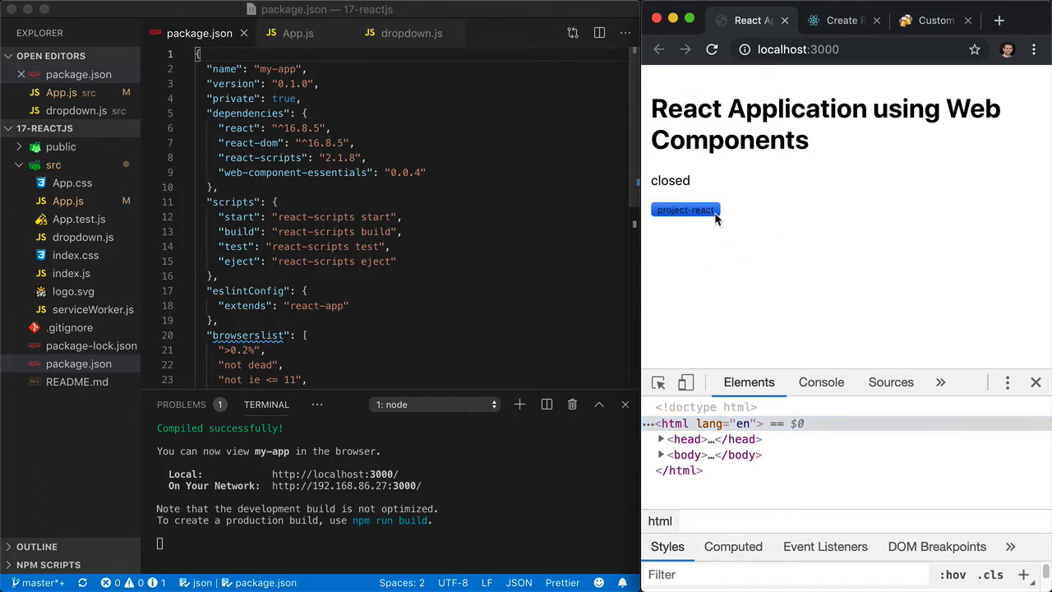
pyautogui.moveTo(731, 184)
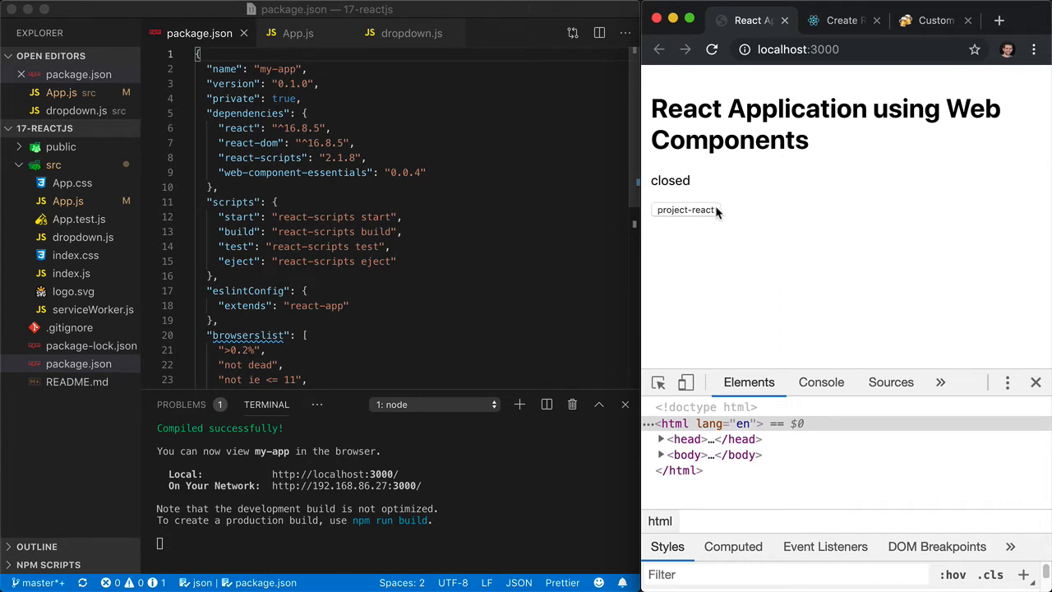
pyautogui.moveTo(722, 212)
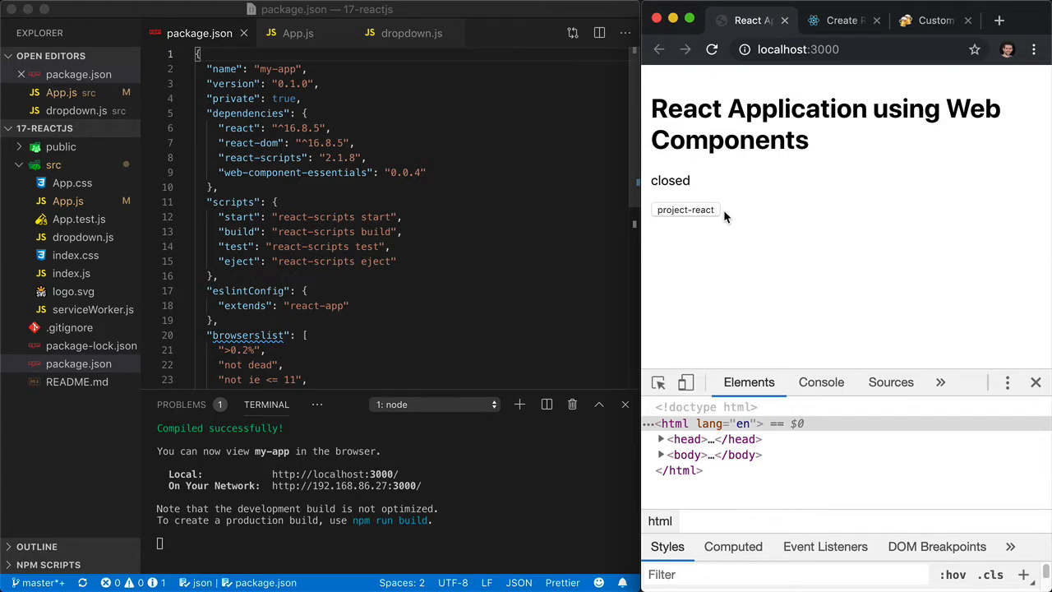
pyautogui.moveTo(435, 166)
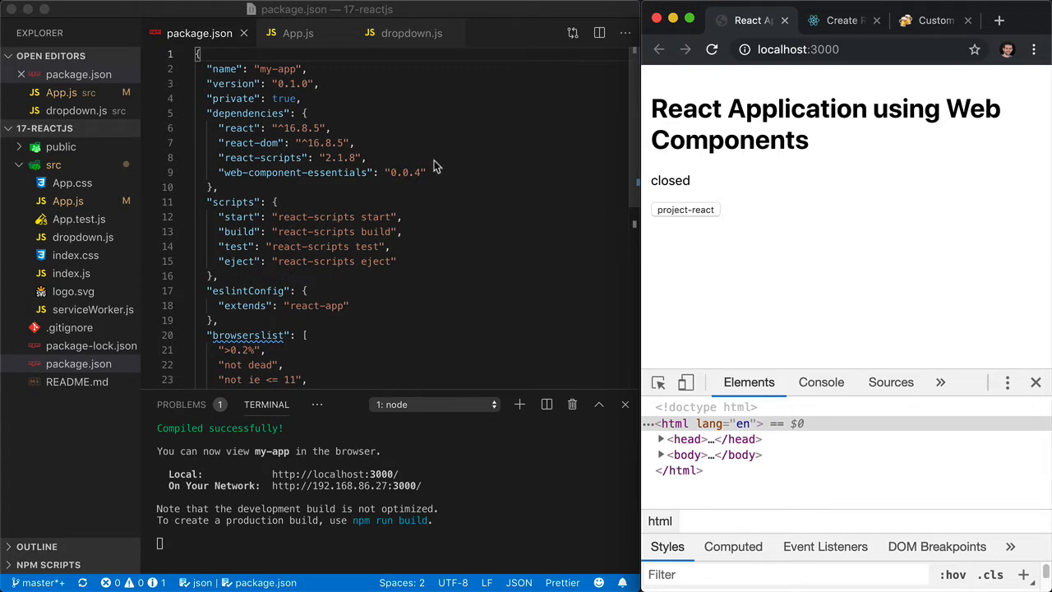
# - Open App.js and highlight the constructor state: show false, title project-react
pyautogui.click(298, 33)
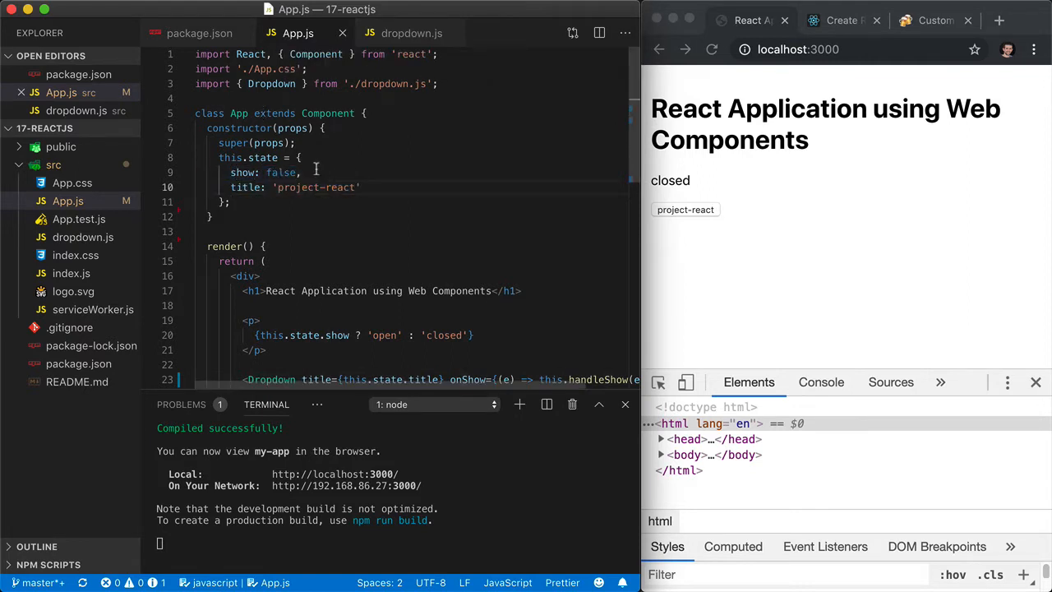
pyautogui.moveTo(665, 212)
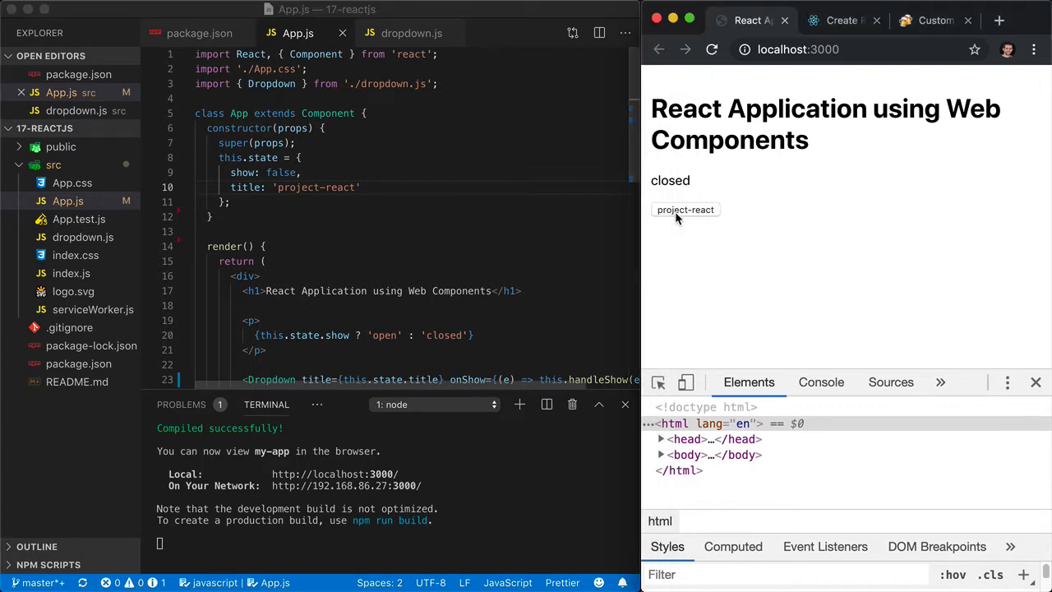
pyautogui.moveTo(465, 186)
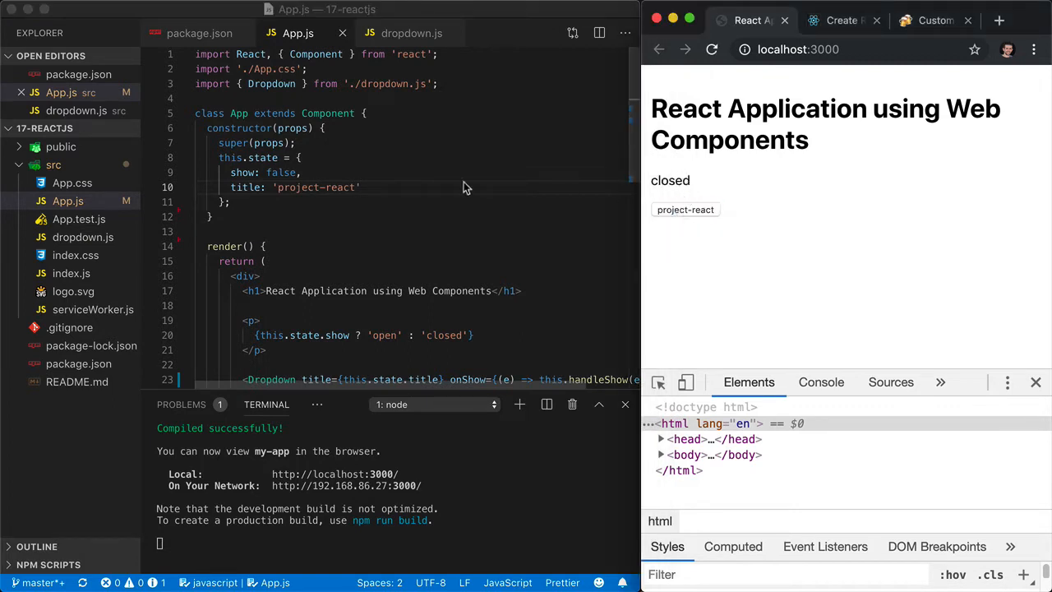
pyautogui.doubleClick(312, 188)
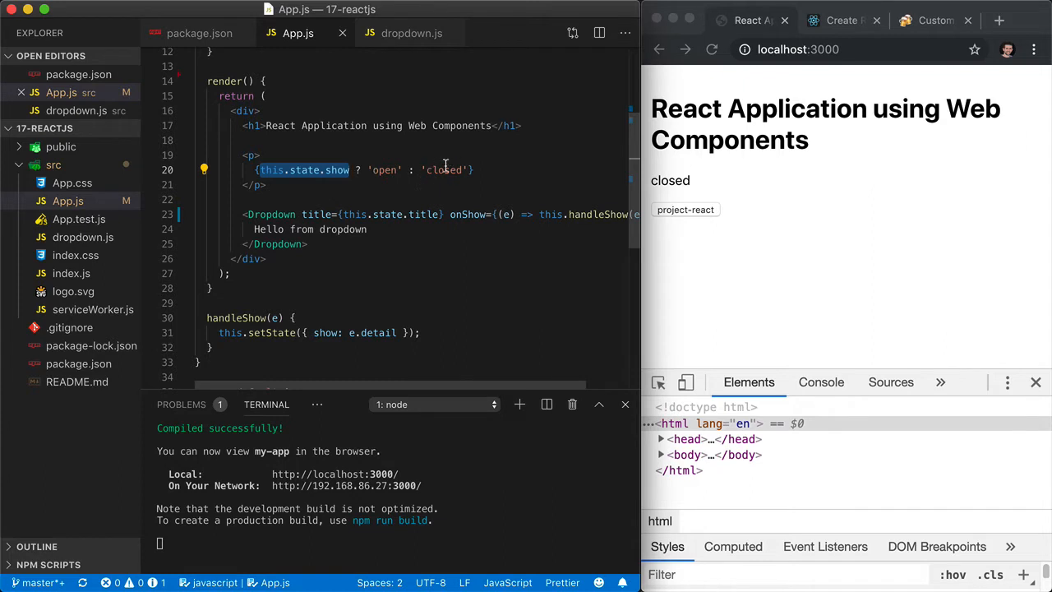
# - Highlight the Dropdown usage and this in handleShow, then open the preview dropdown
pyautogui.scroll(-3)
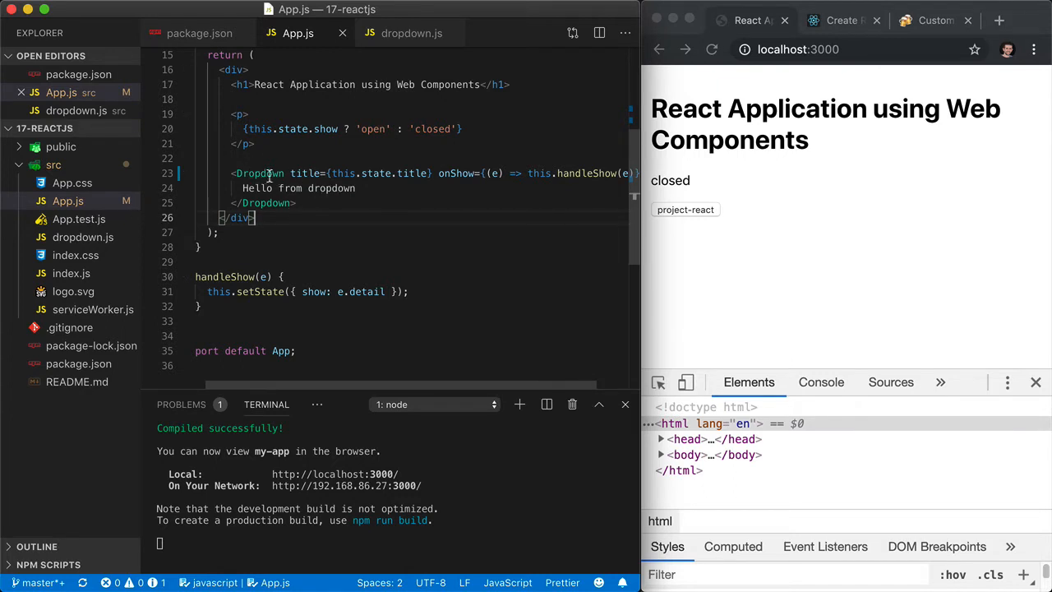
pyautogui.doubleClick(305, 173)
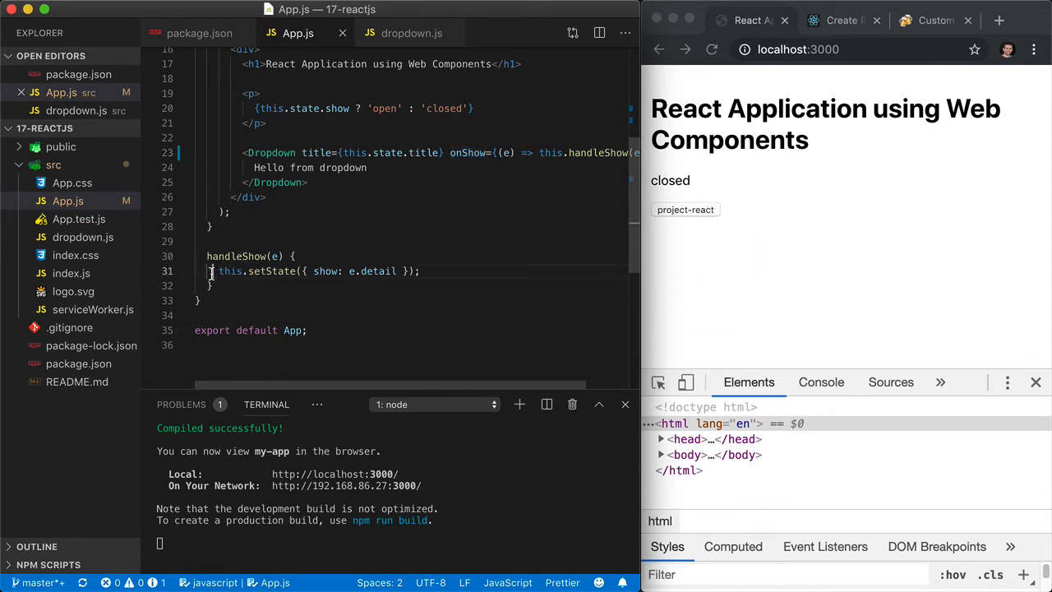
pyautogui.doubleClick(229, 271)
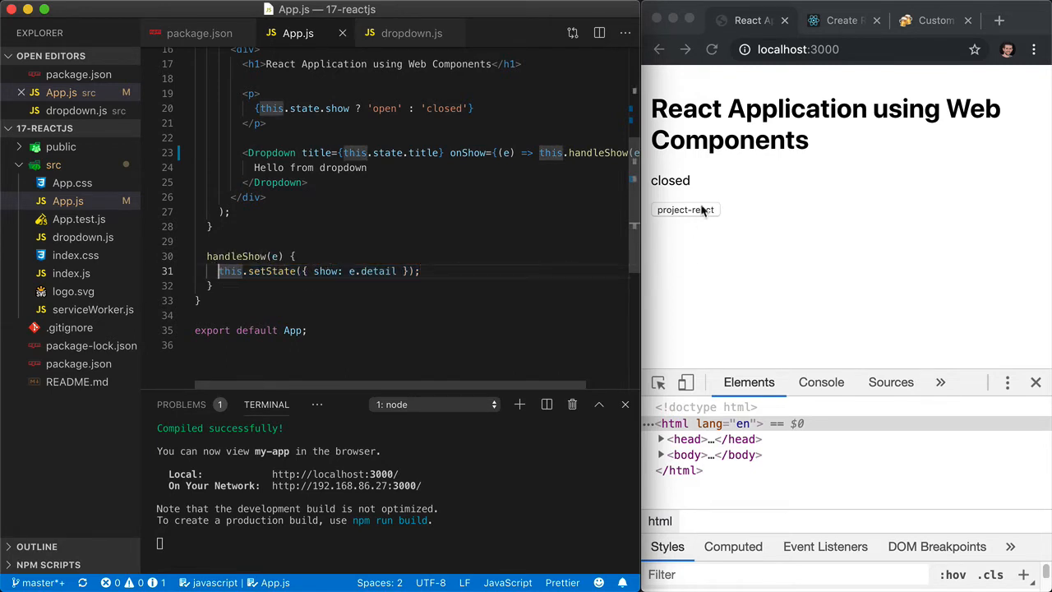
pyautogui.click(685, 210)
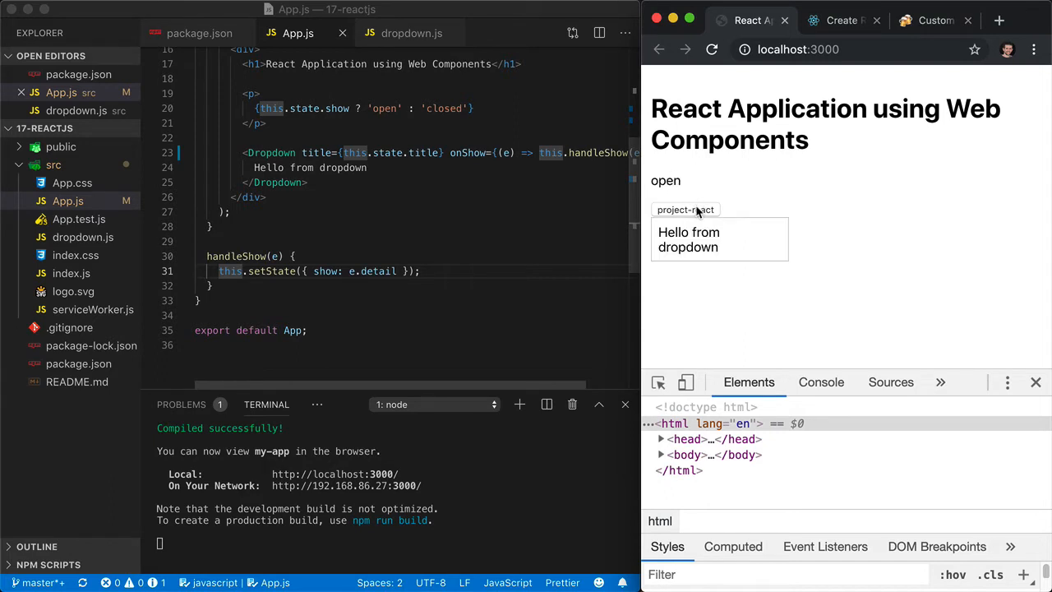
pyautogui.click(411, 33)
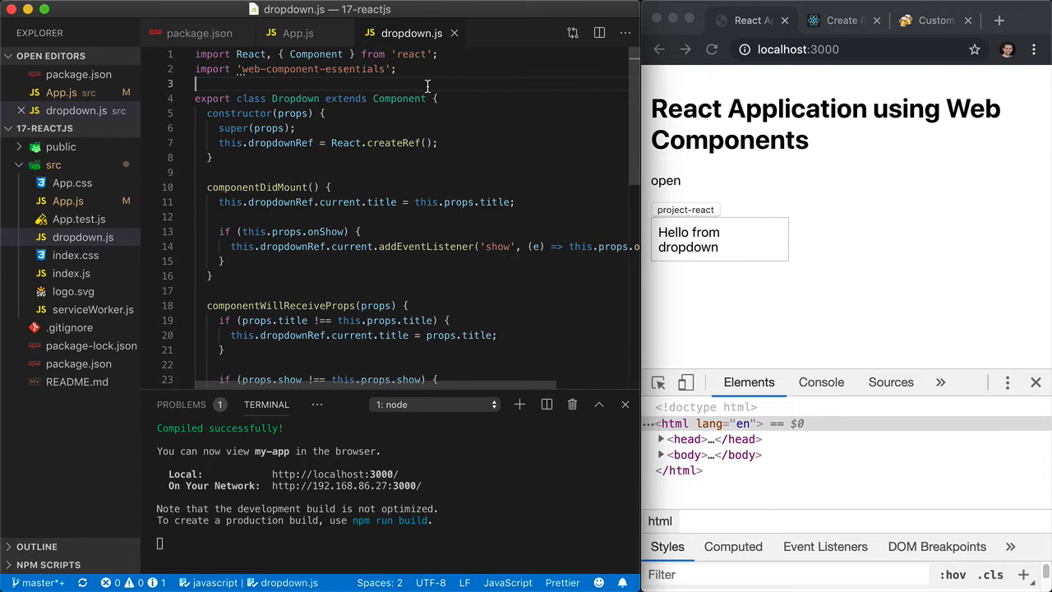
pyautogui.moveTo(434, 84)
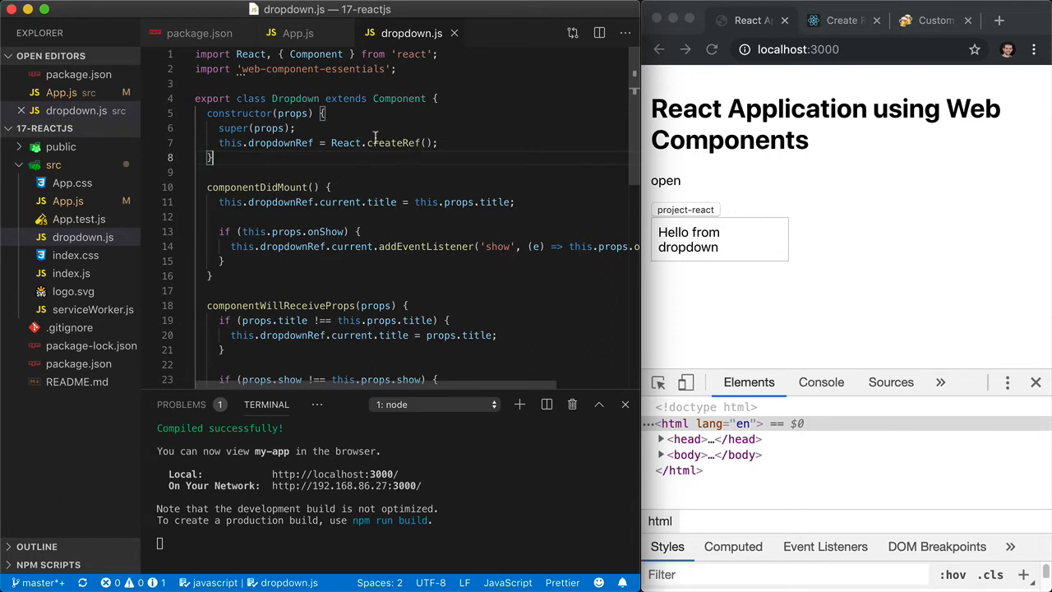
# - Highlight every dropdownRef occurrence in dropdown.js and scroll to the render method
pyautogui.doubleClick(279, 133)
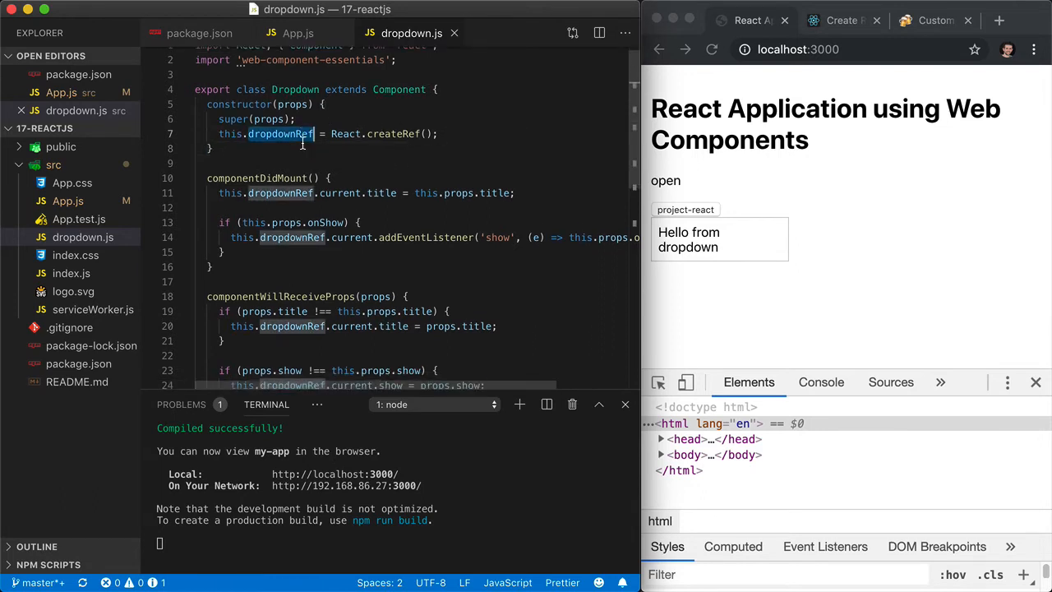
pyautogui.scroll(-3)
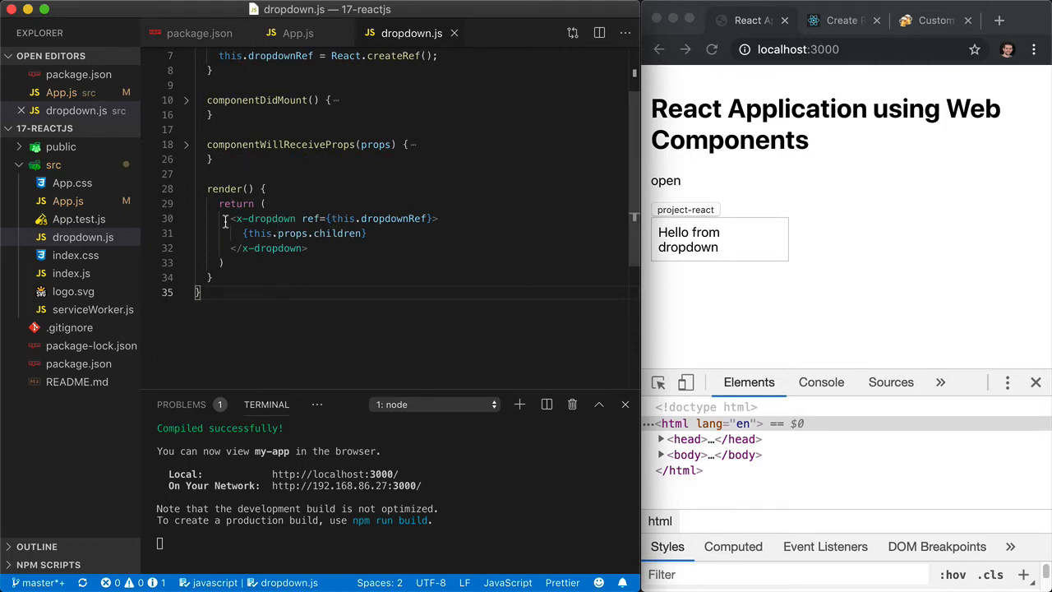
pyautogui.tripleClick(329, 218)
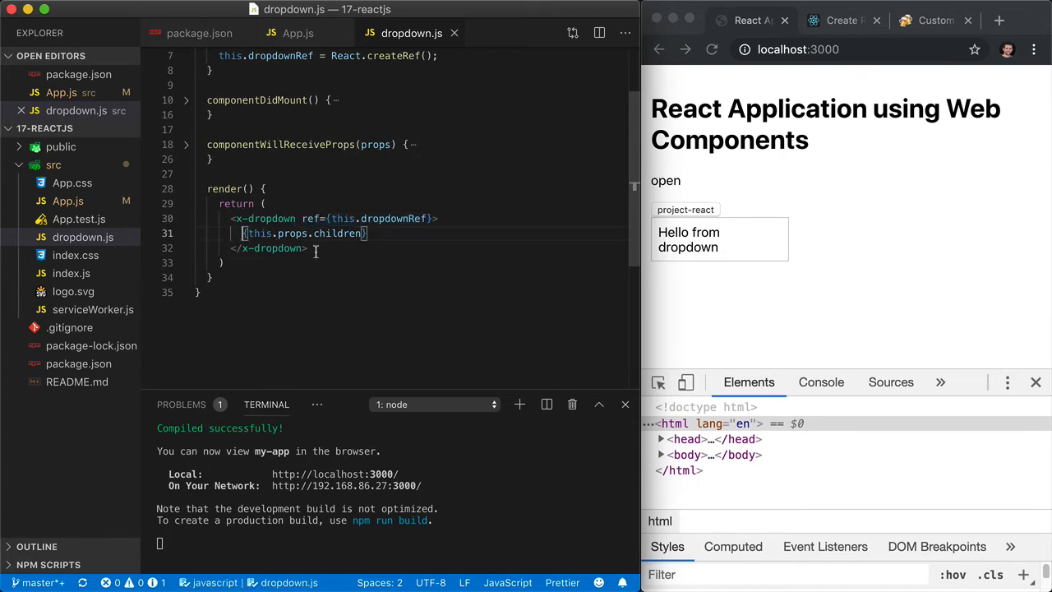
pyautogui.moveTo(702, 260)
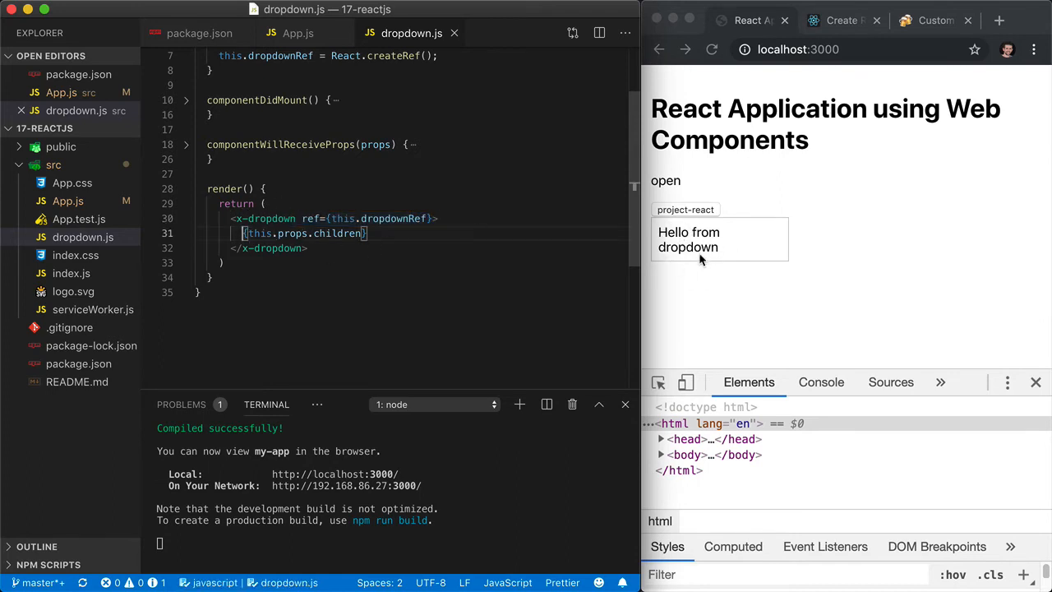
pyautogui.moveTo(711, 263)
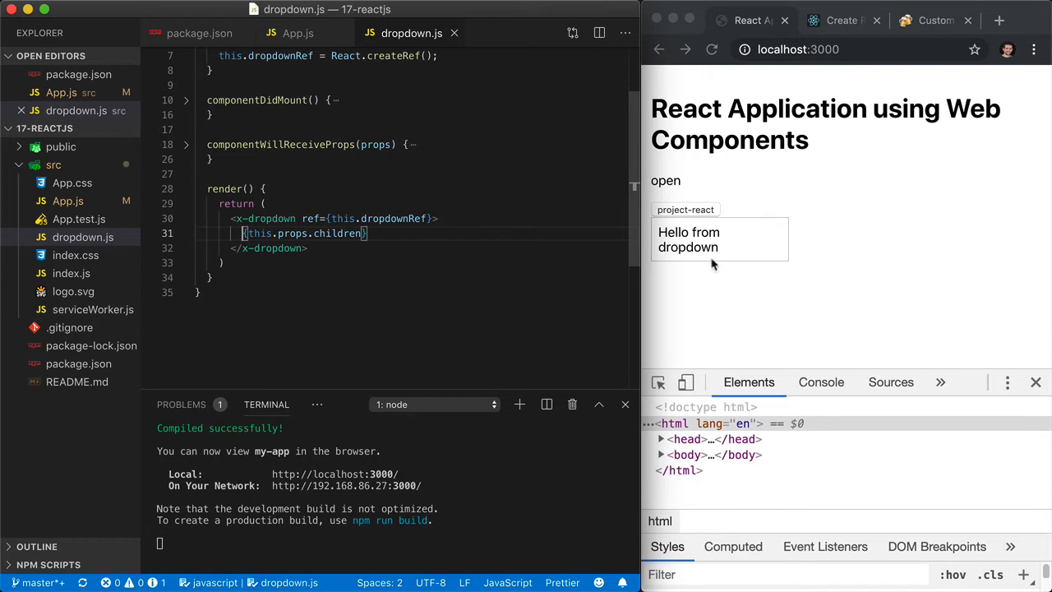
pyautogui.doubleClick(321, 234)
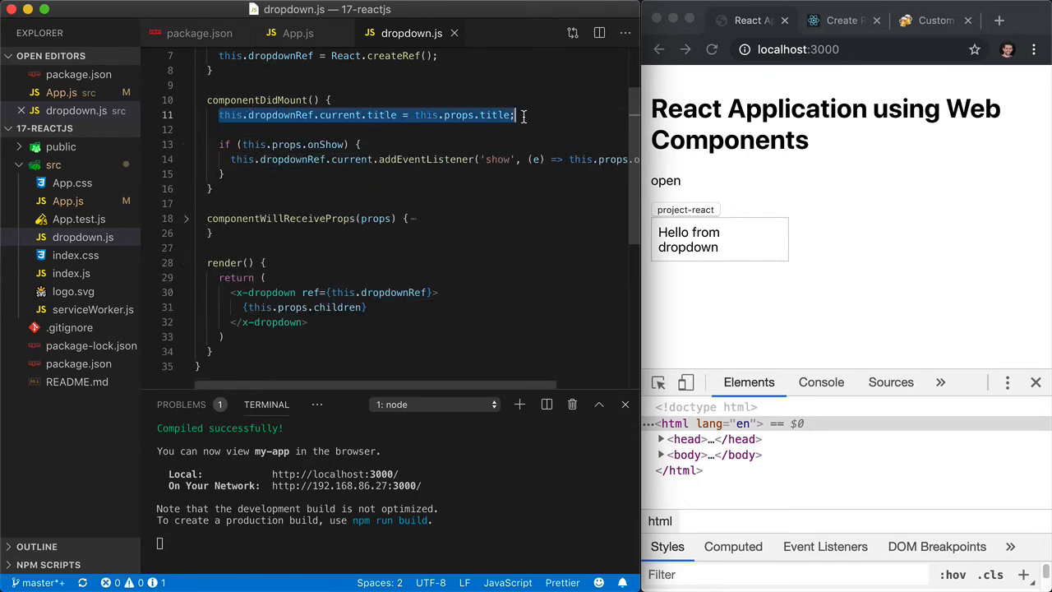
# - Expand componentDidMount and componentWillReceiveProps, highlighting the addEventListener('show') call
pyautogui.click(249, 114)
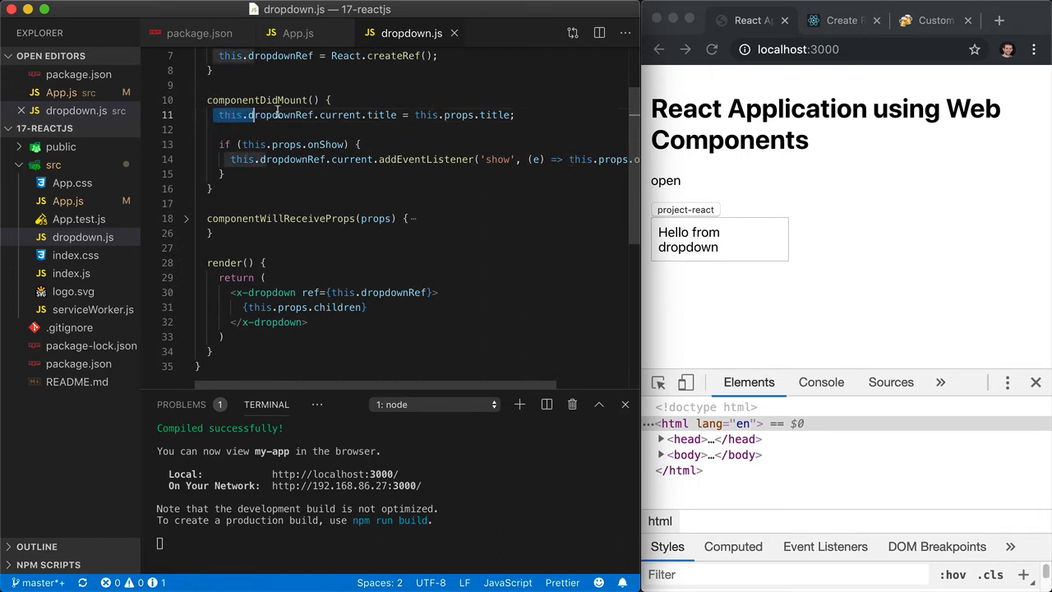
pyautogui.doubleClick(292, 115)
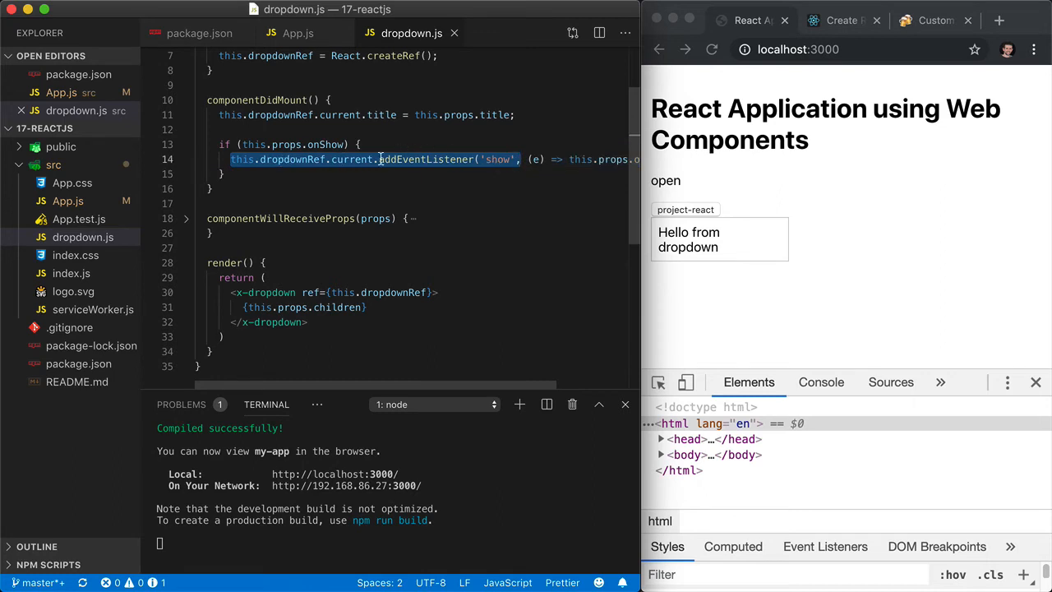
pyautogui.hscroll(3)
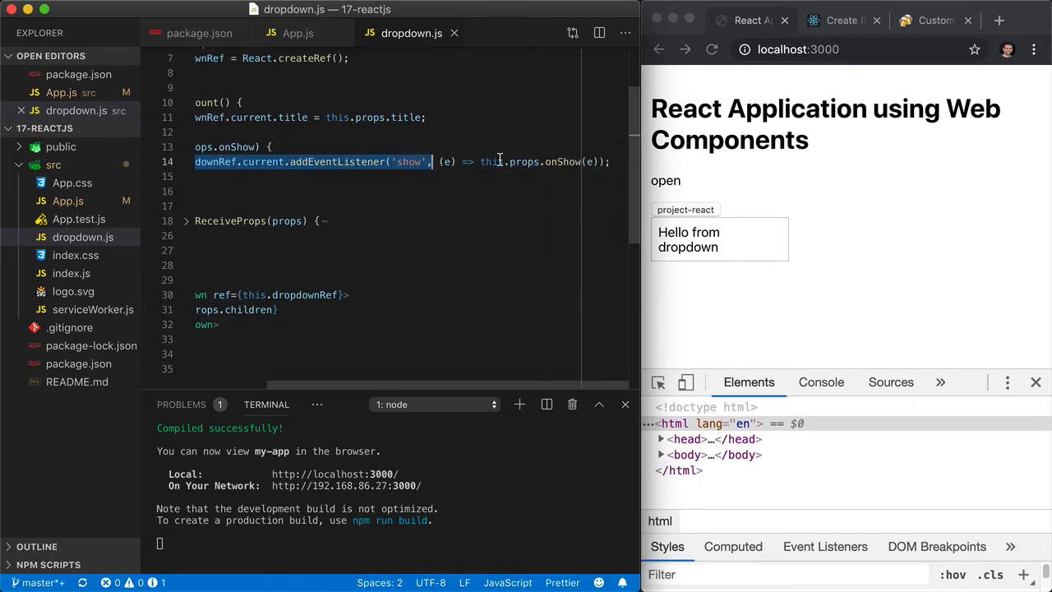
pyautogui.moveTo(558, 174)
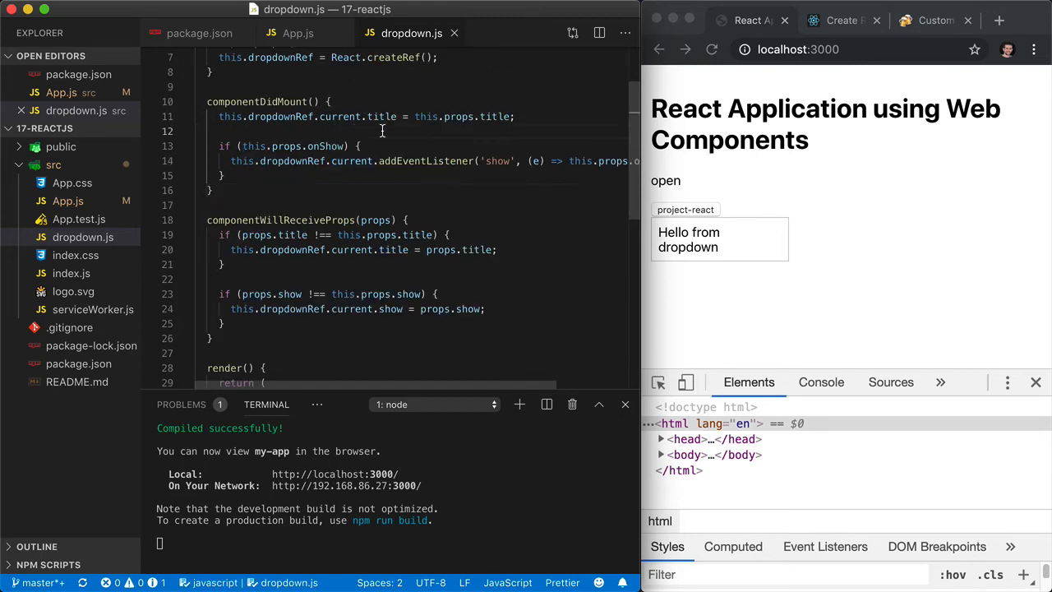
pyautogui.doubleClick(381, 116)
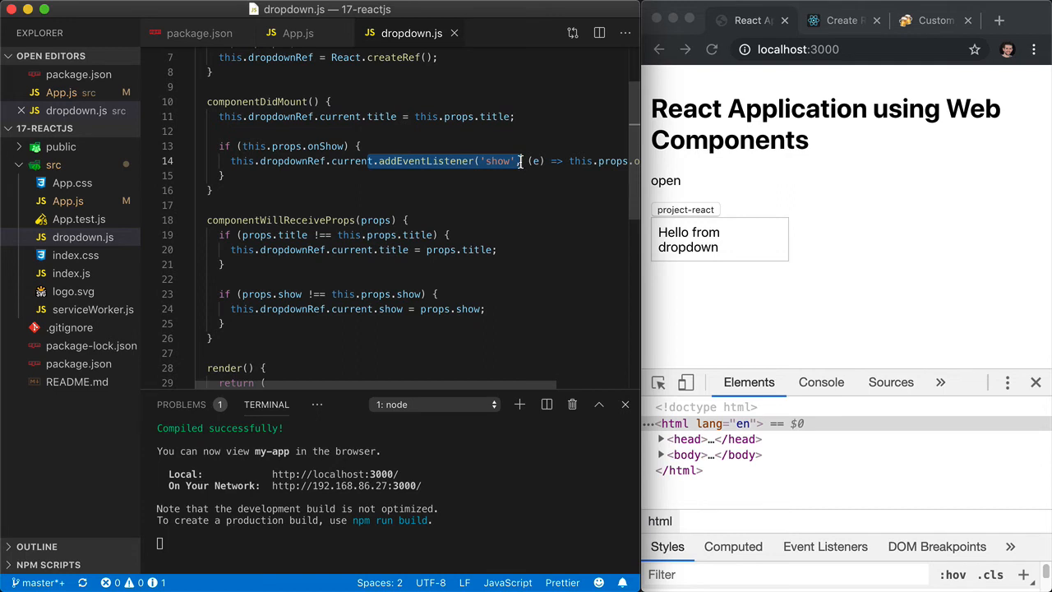
pyautogui.moveTo(493, 219)
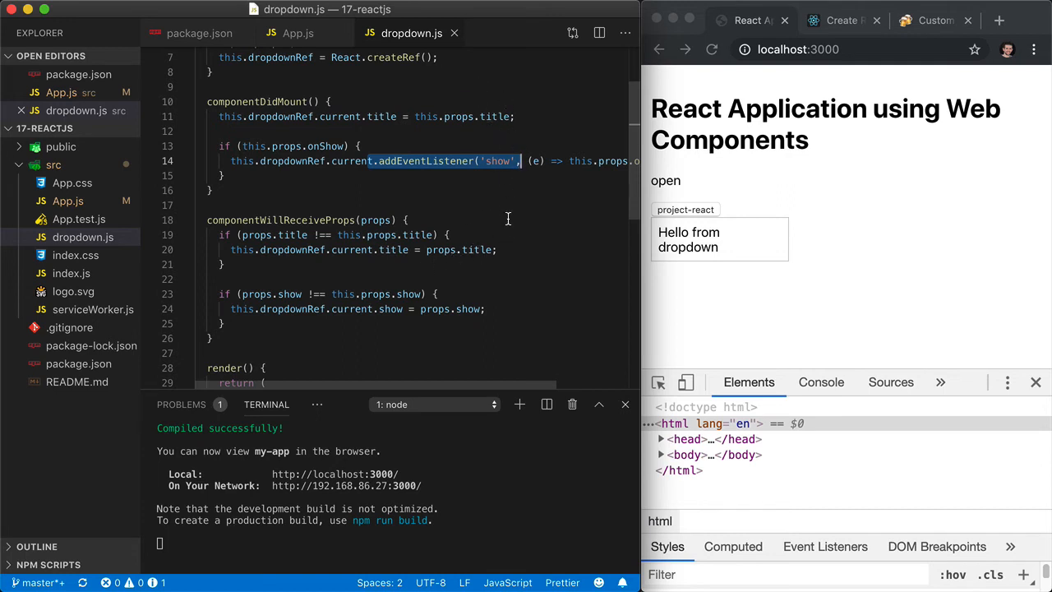
# - Select the <Dropdown> element with its title and onShow props in App.js
pyautogui.click(297, 32)
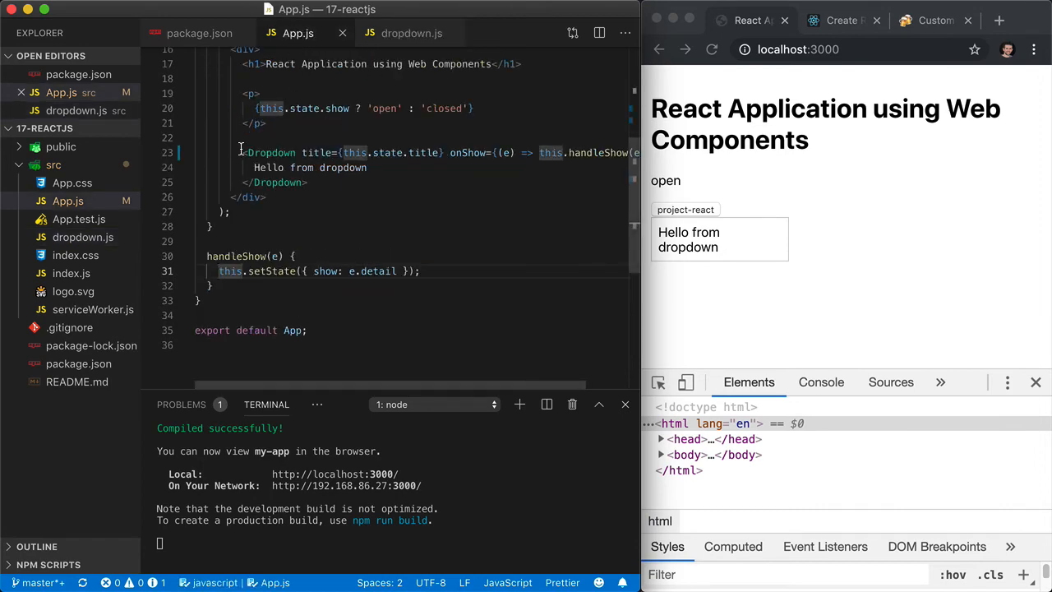
pyautogui.moveTo(243, 152); pyautogui.dragTo(309, 183)
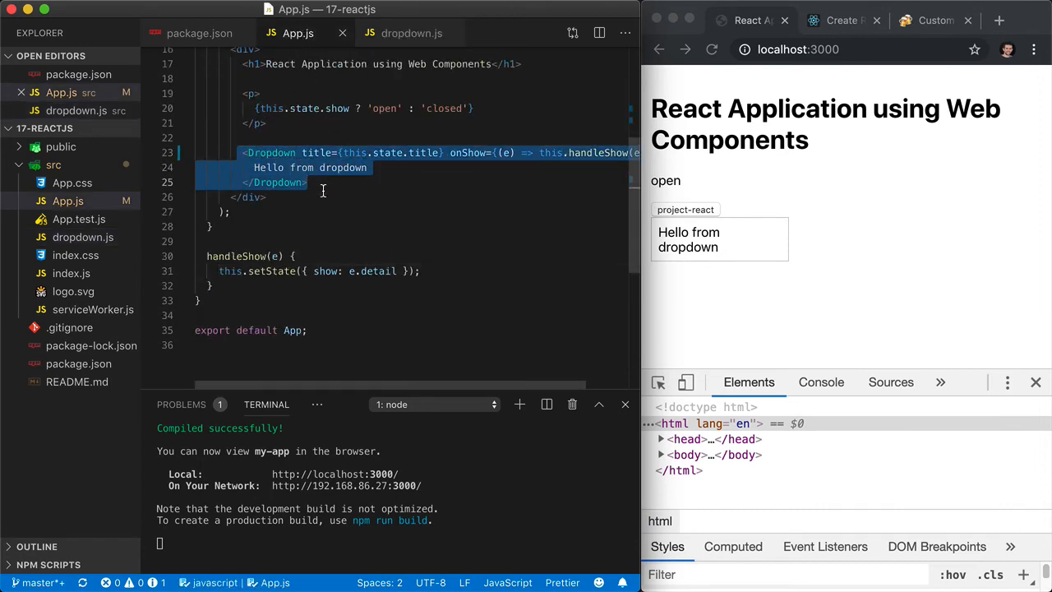
pyautogui.click(935, 20)
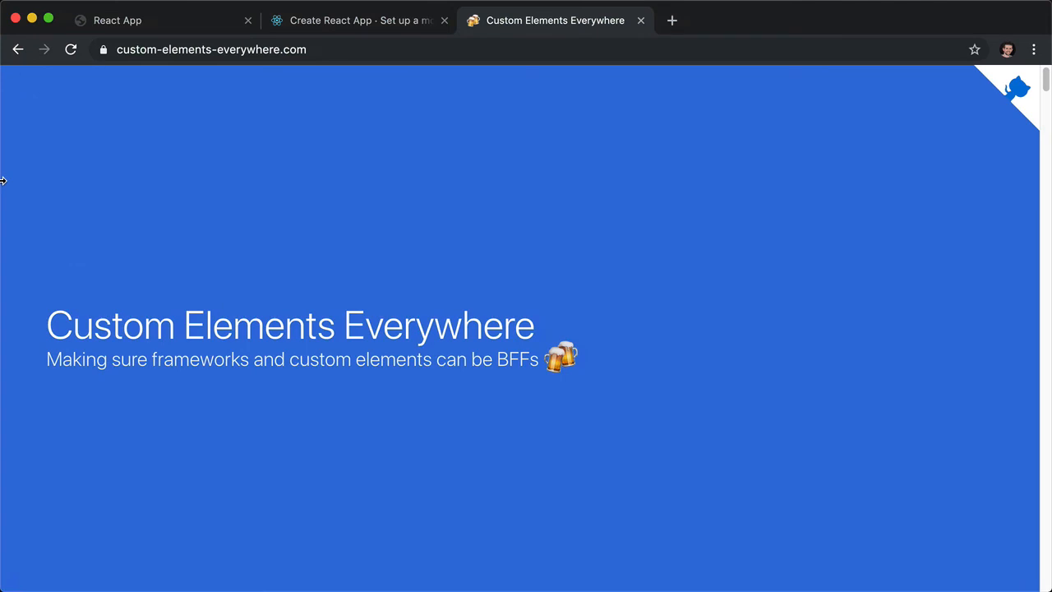
# - Scroll the Custom Elements Everywhere results from Angular down to React's 71% score
pyautogui.scroll(-3)
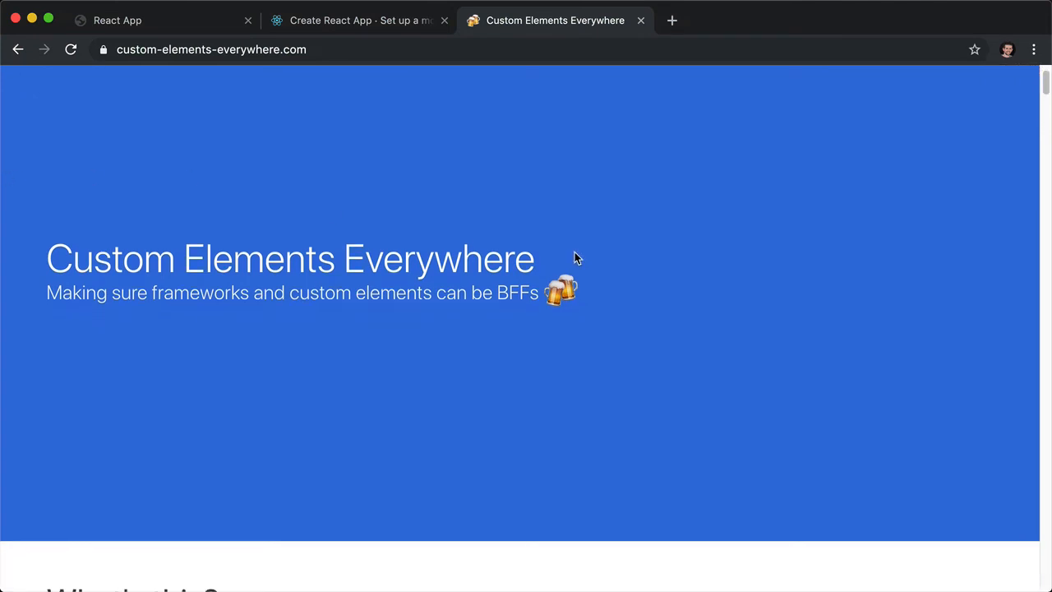
pyautogui.scroll(-3)
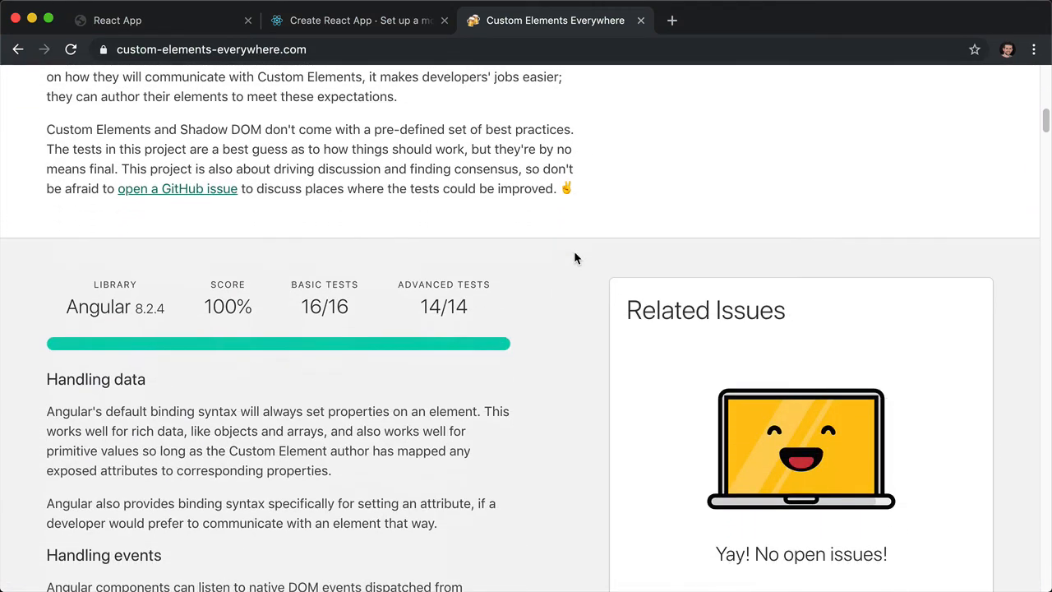
pyautogui.scroll(-3)
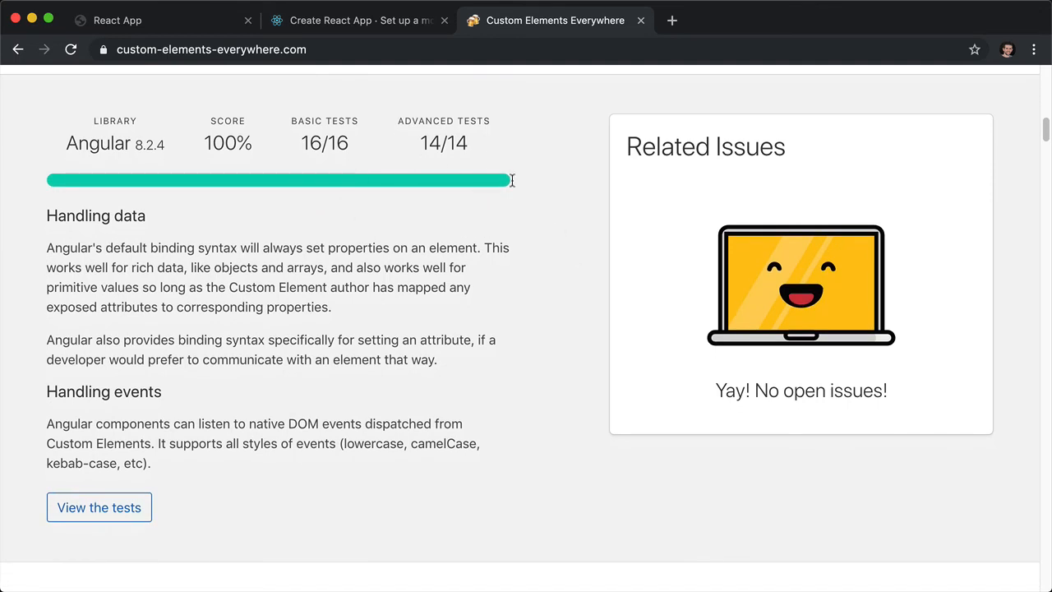
pyautogui.moveTo(525, 249)
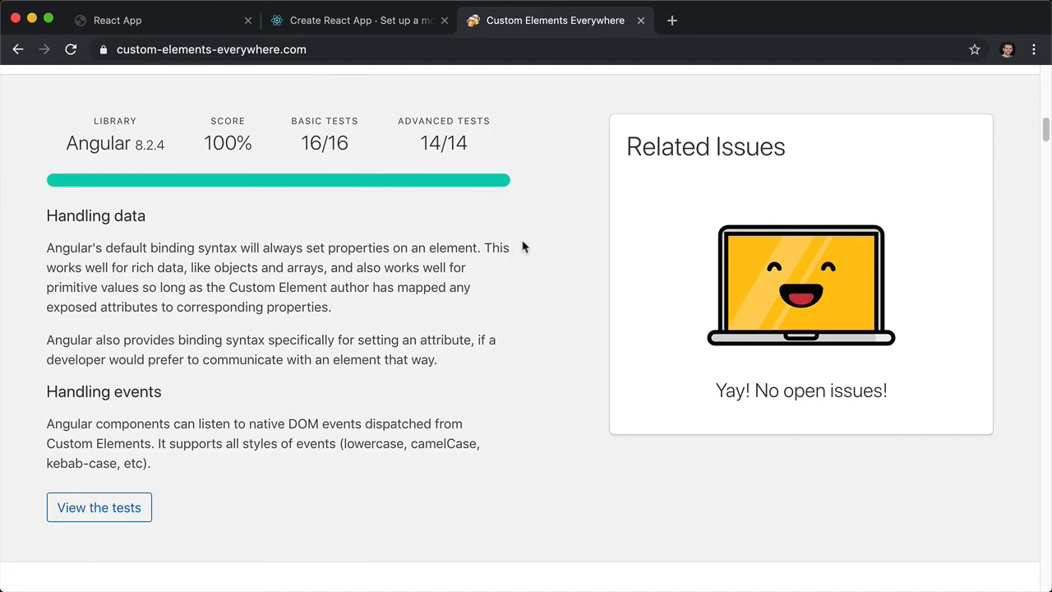
pyautogui.moveTo(517, 243)
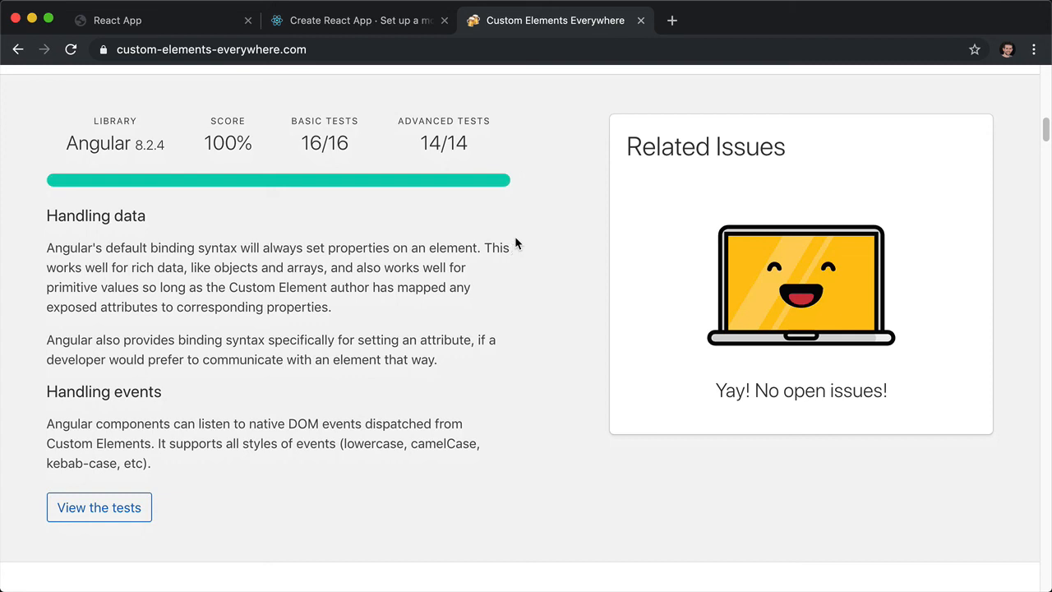
pyautogui.scroll(-3)
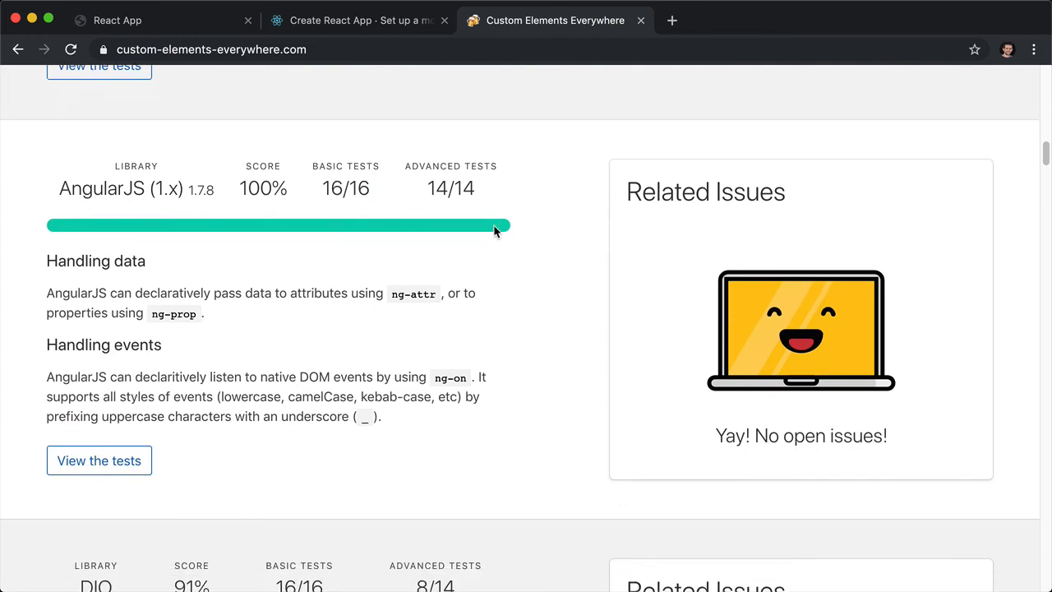
pyautogui.scroll(-3)
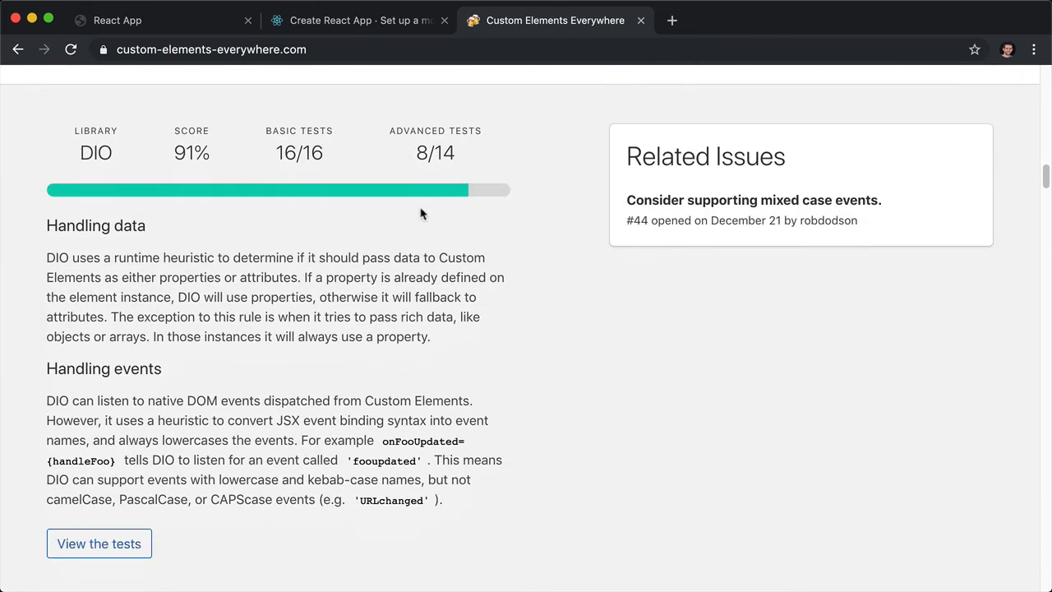
pyautogui.moveTo(427, 232)
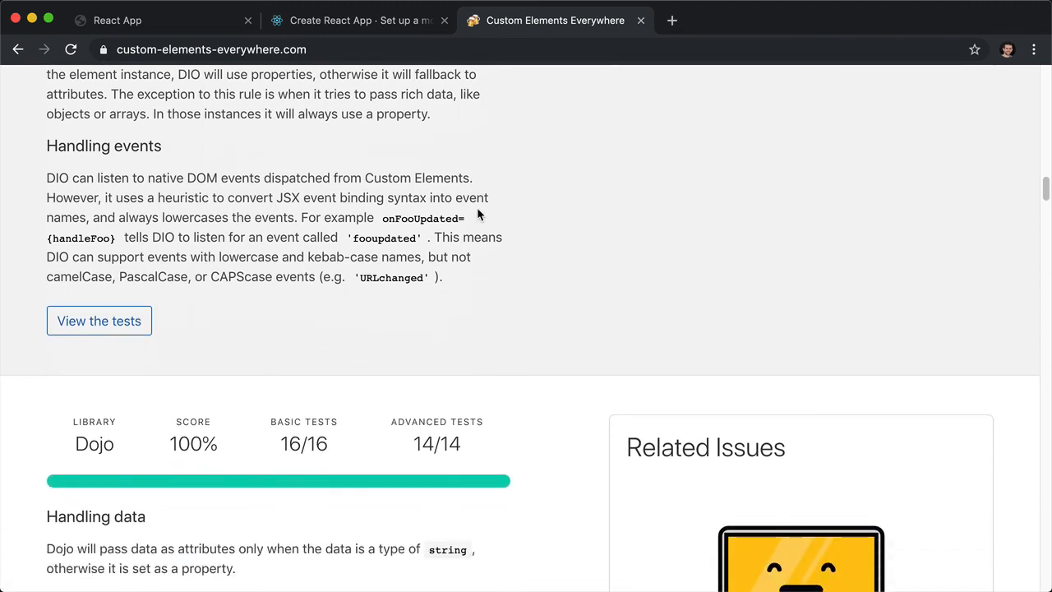
pyautogui.scroll(-3)
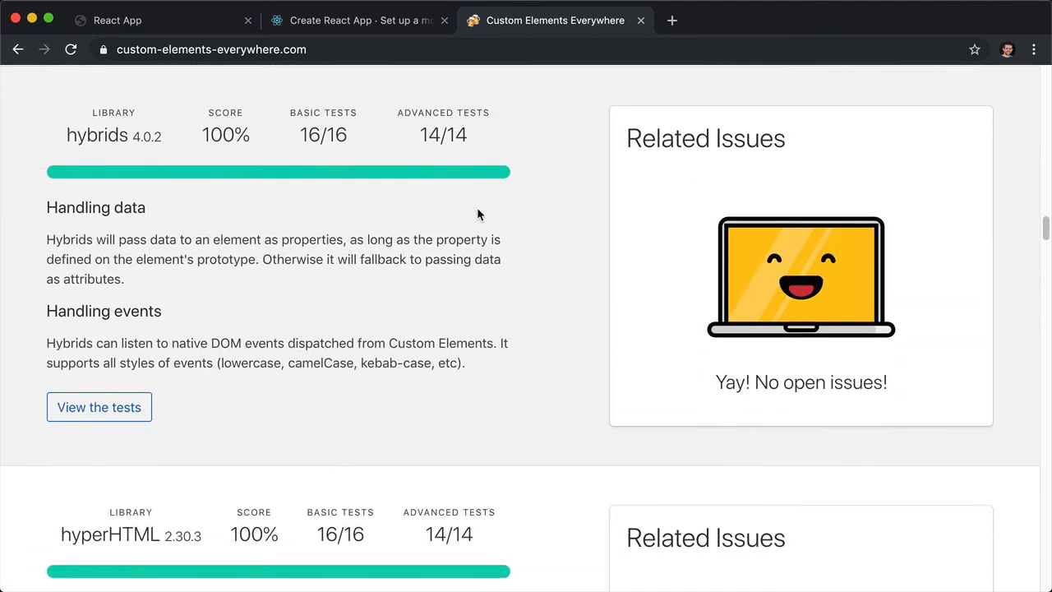
pyautogui.scroll(-3)
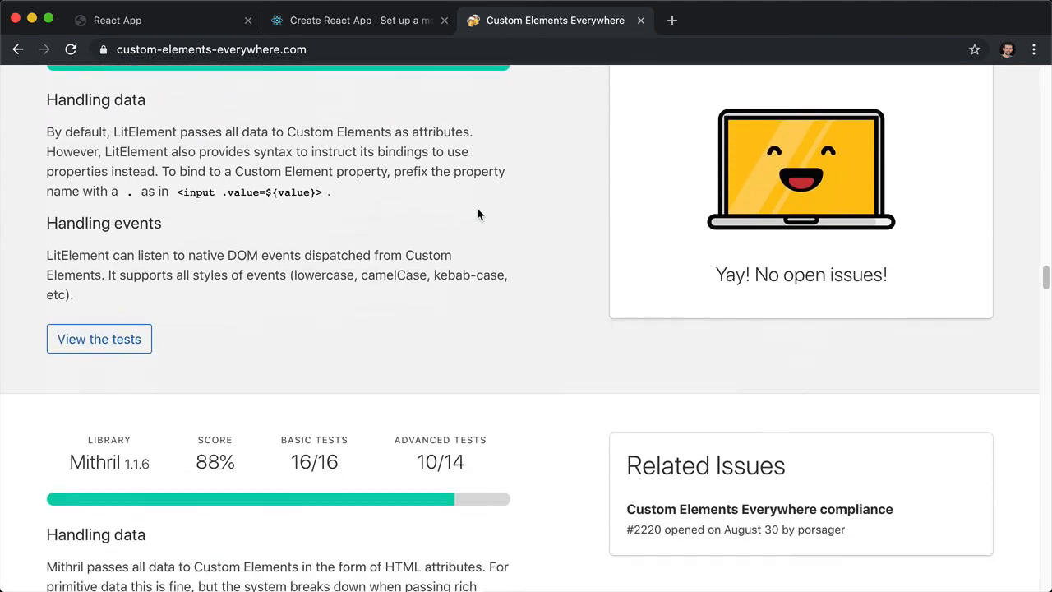
pyautogui.scroll(-3)
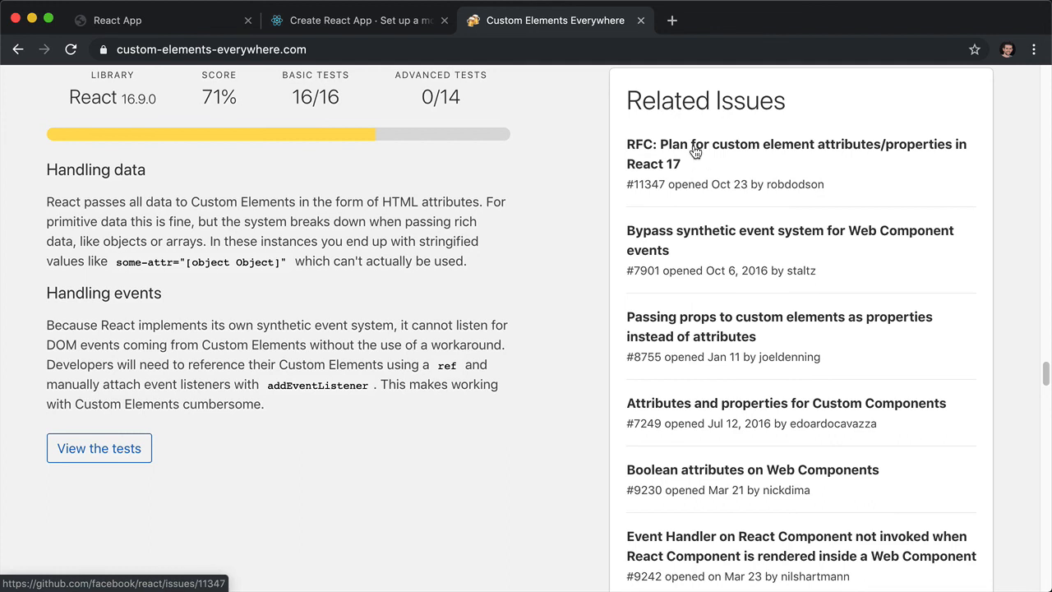
pyautogui.moveTo(653, 439)
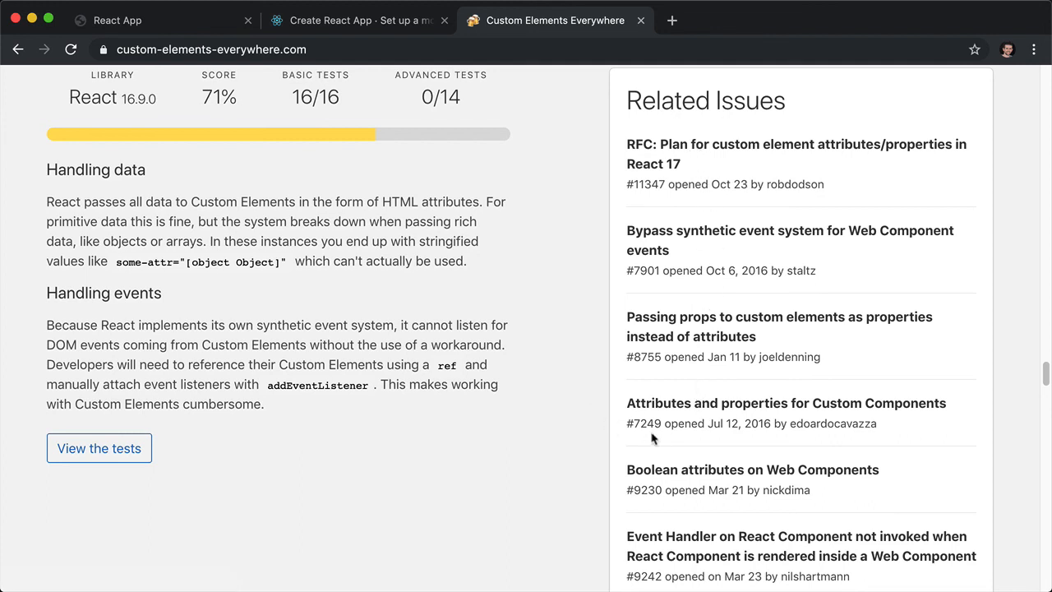
pyautogui.moveTo(800, 249)
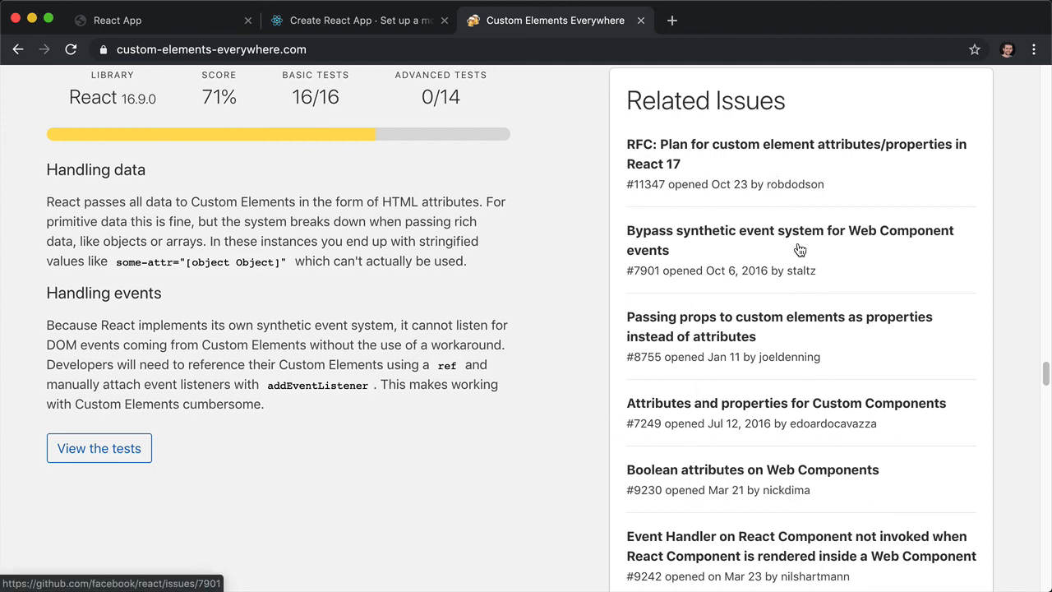